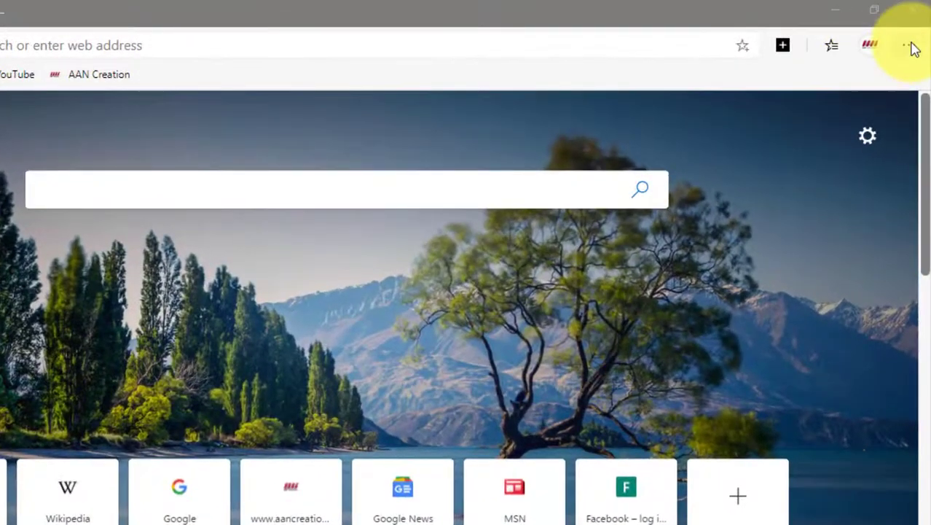
Open Edge's Settings page from the Settings and more menu
left_click(912, 38)
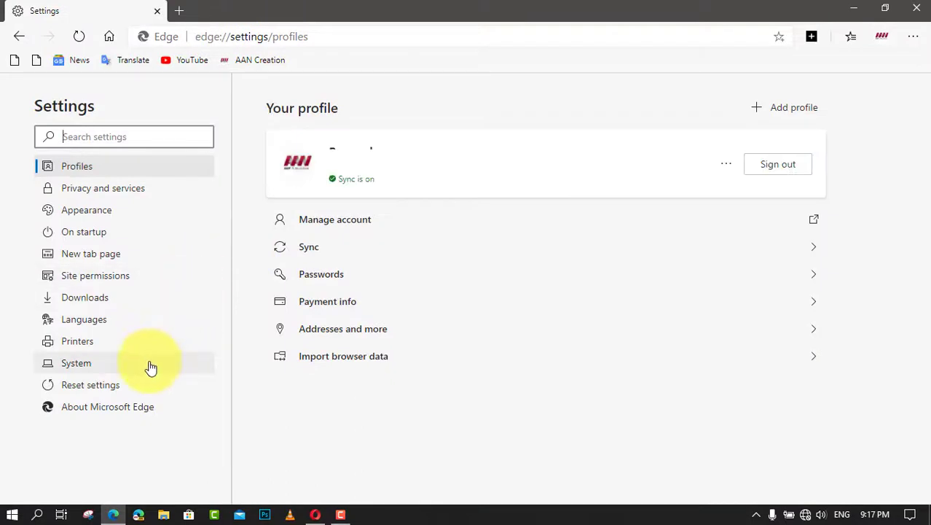
In System settings, switch off 'Continue running background apps when Microsoft Edge is closed'
left_click(76, 361)
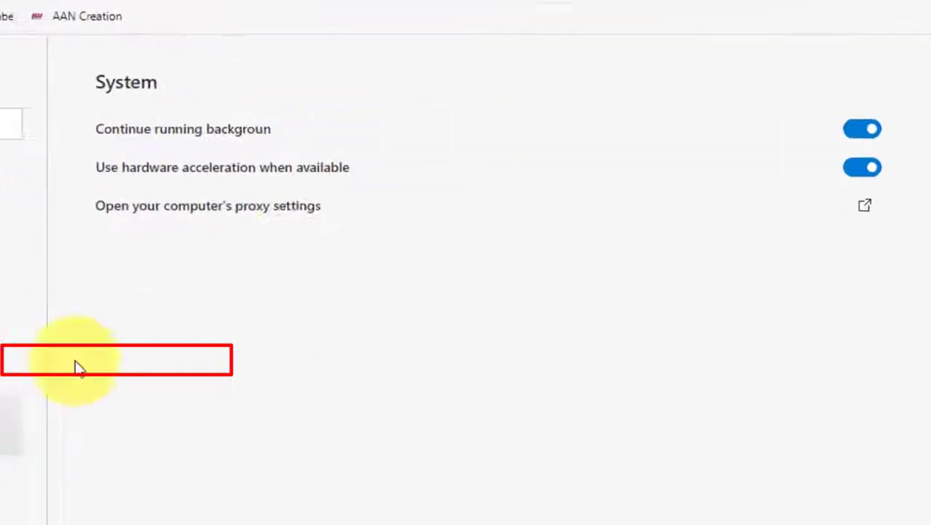
left_click(863, 128)
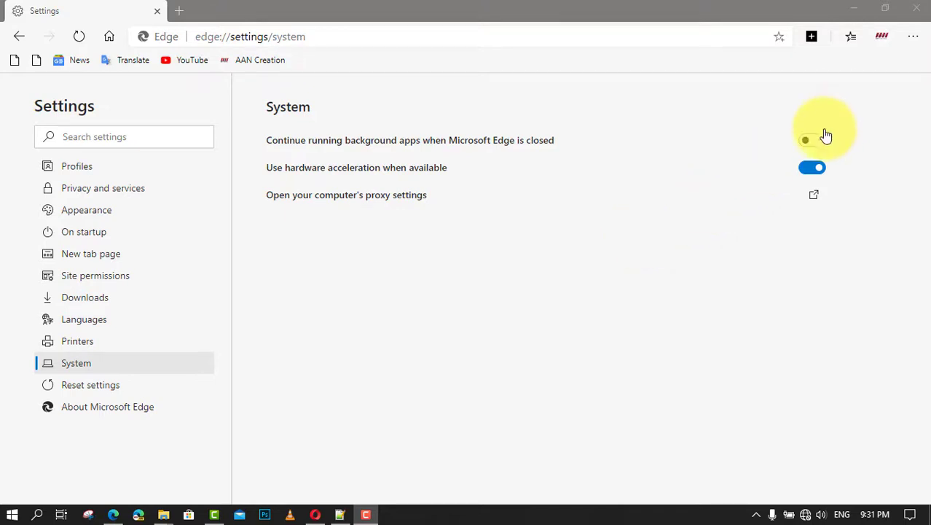
left_click(811, 140)
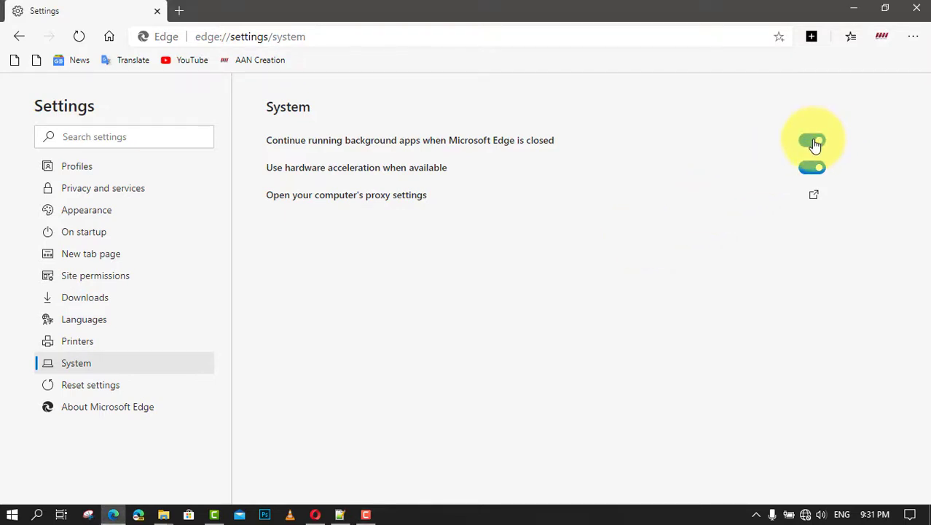
left_click(812, 140)
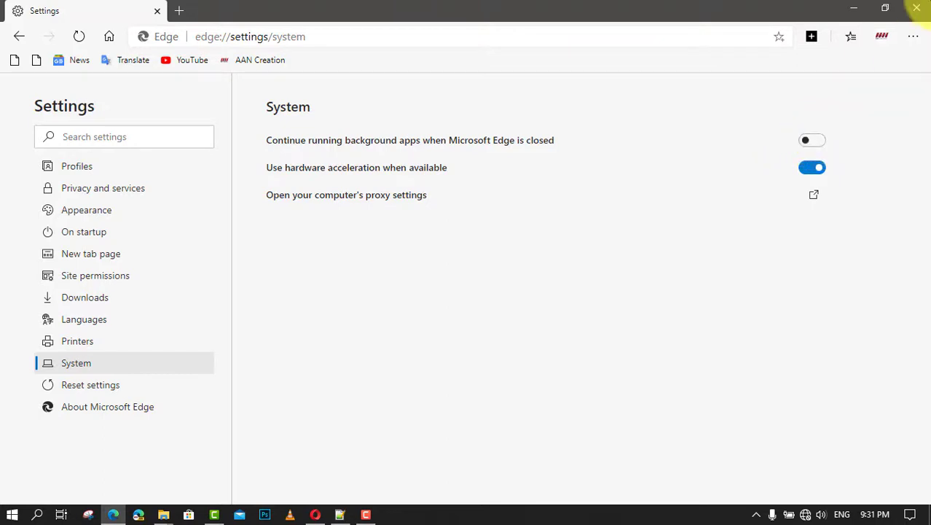